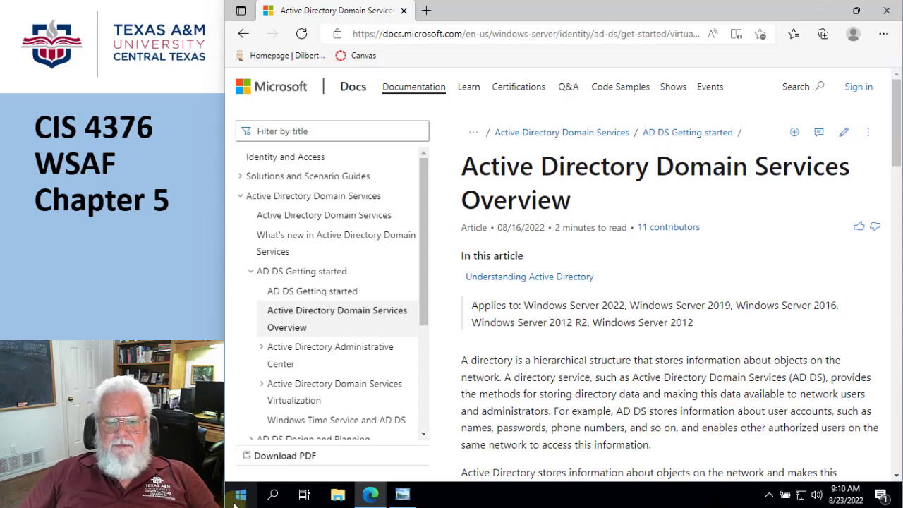
- Expand Windows Administrative Tools in the Start menu to list the Active Directory tools
left_click(240, 493)
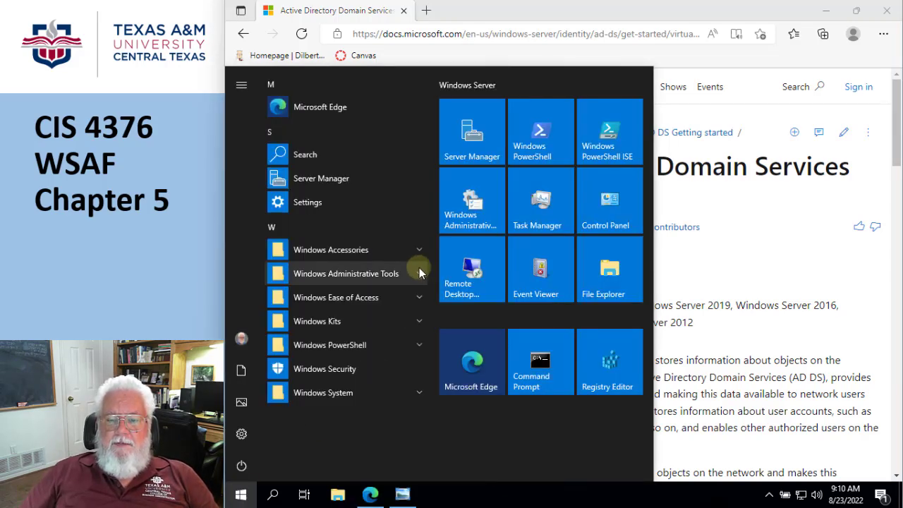
left_click(345, 274)
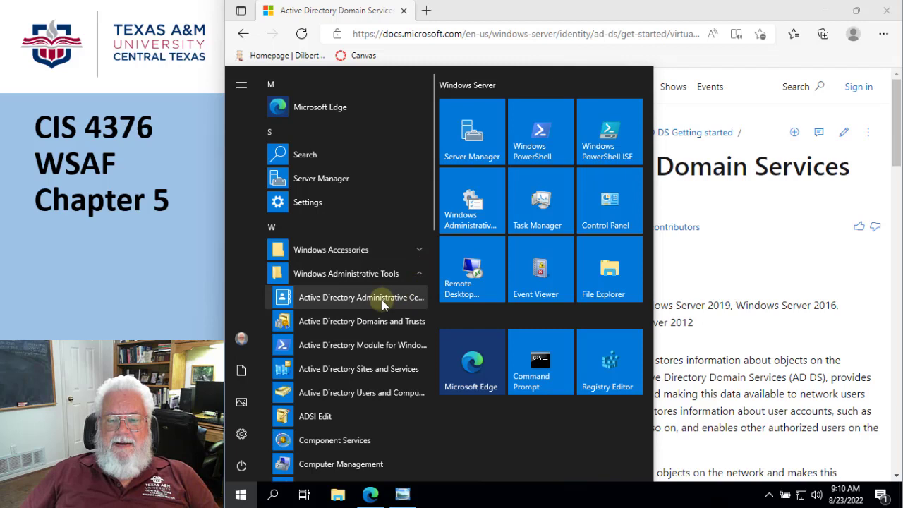
mouse_move(352, 296)
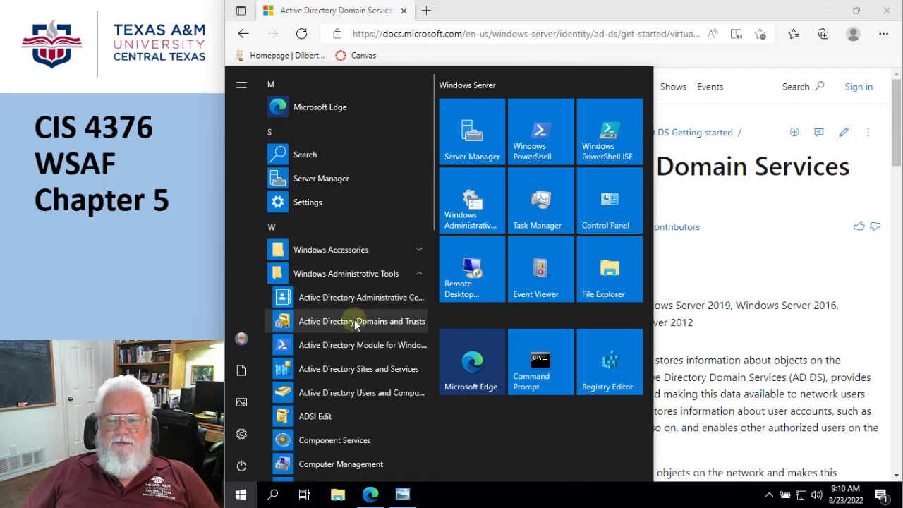
mouse_move(363, 344)
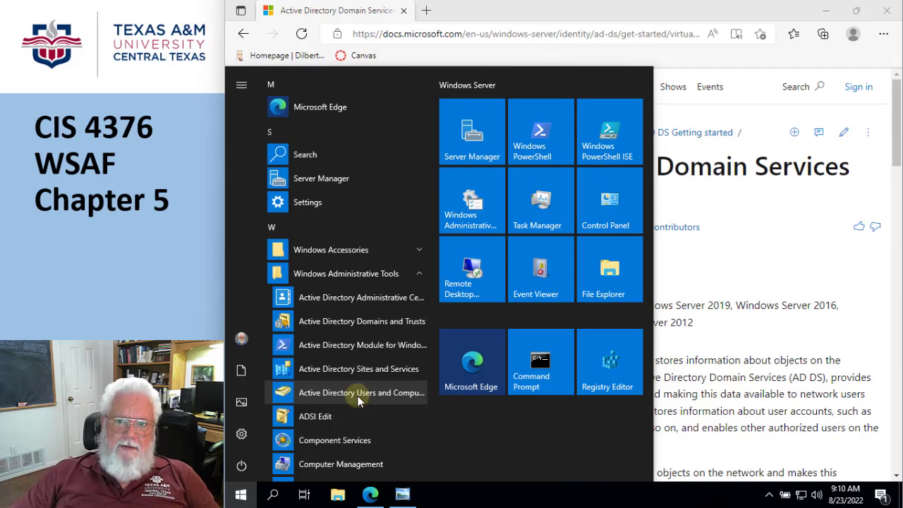
mouse_move(492, 140)
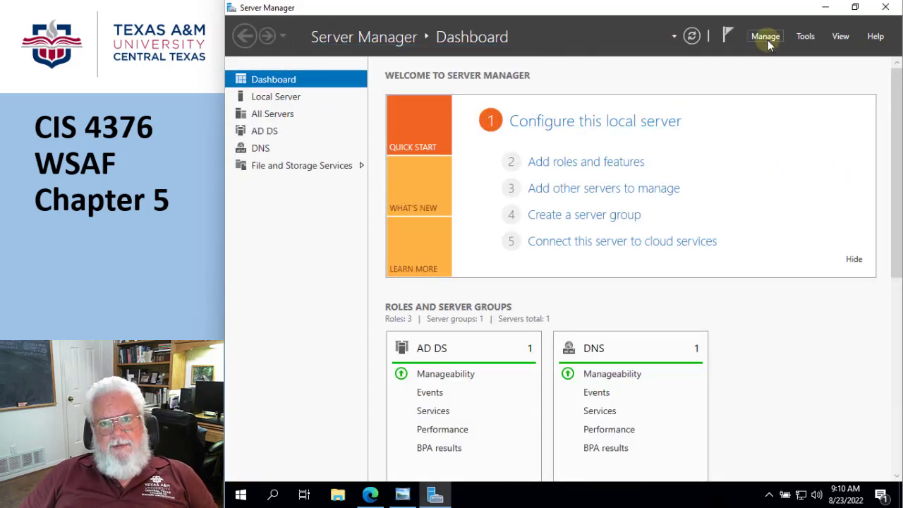
- Start the Add Roles and Features Wizard and advance with role-based installation to Server Roles
left_click(585, 161)
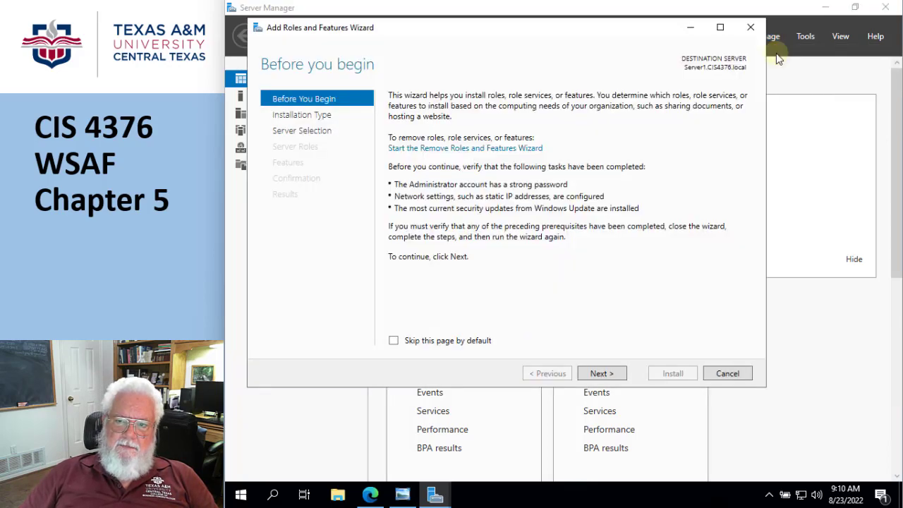
left_click(601, 372)
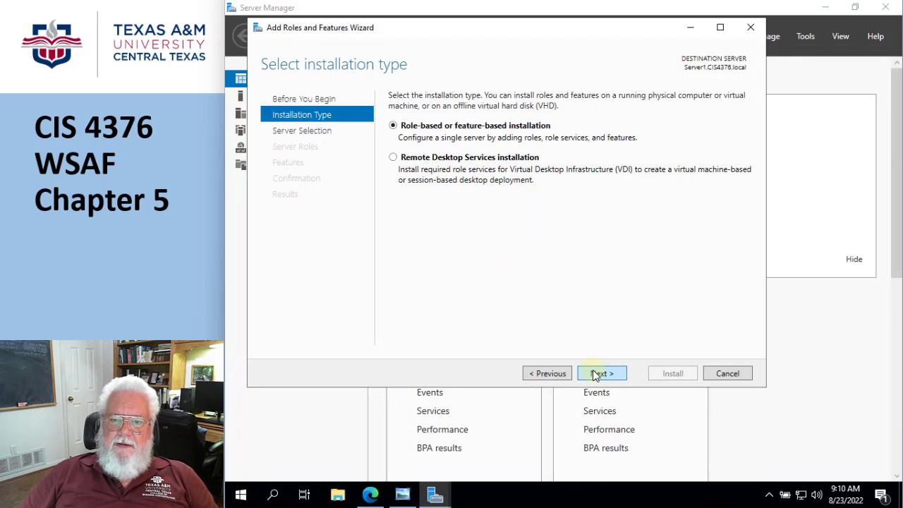
left_click(598, 373)
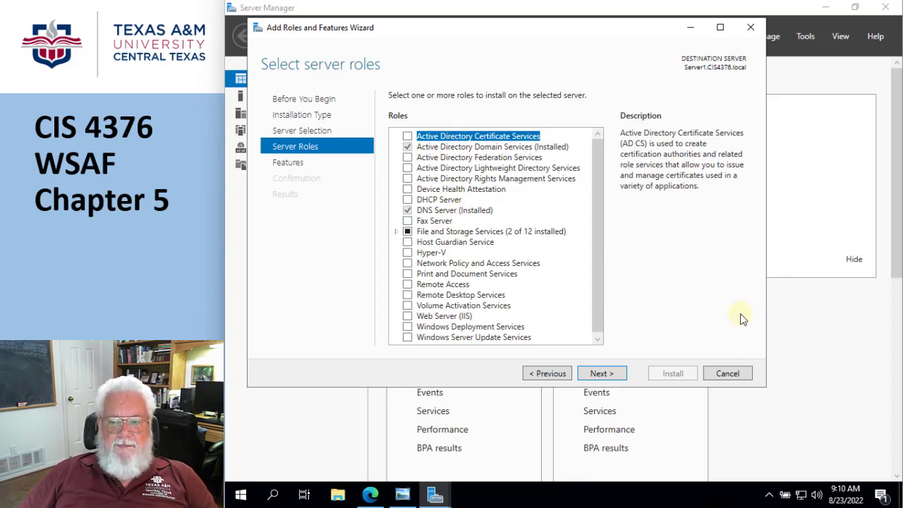
left_click(728, 373)
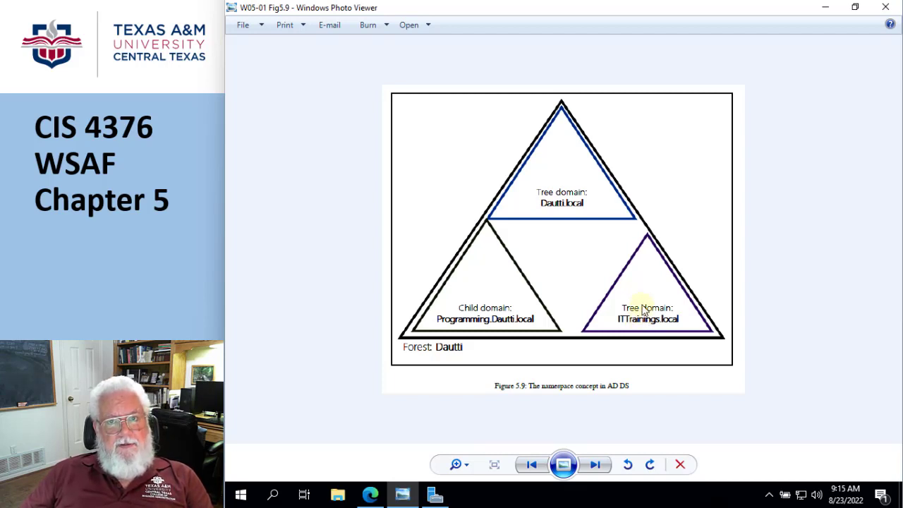
mouse_move(553, 130)
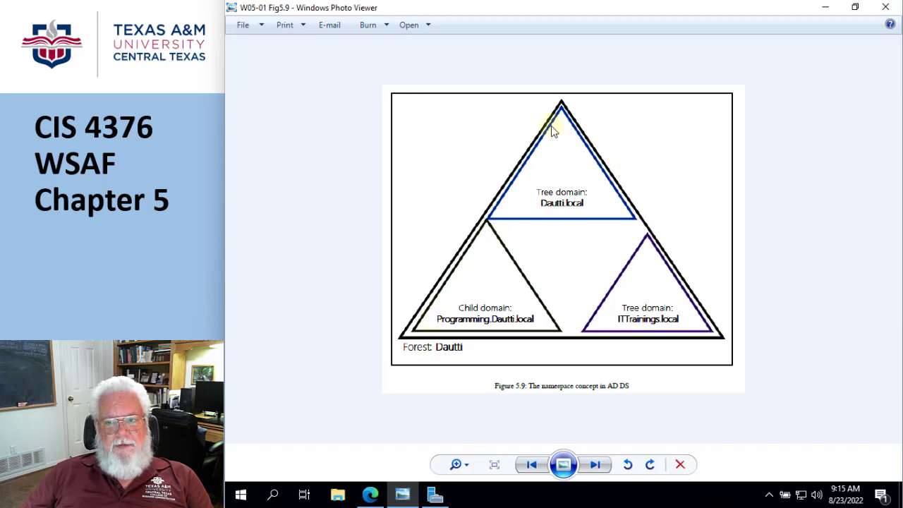
mouse_move(608, 196)
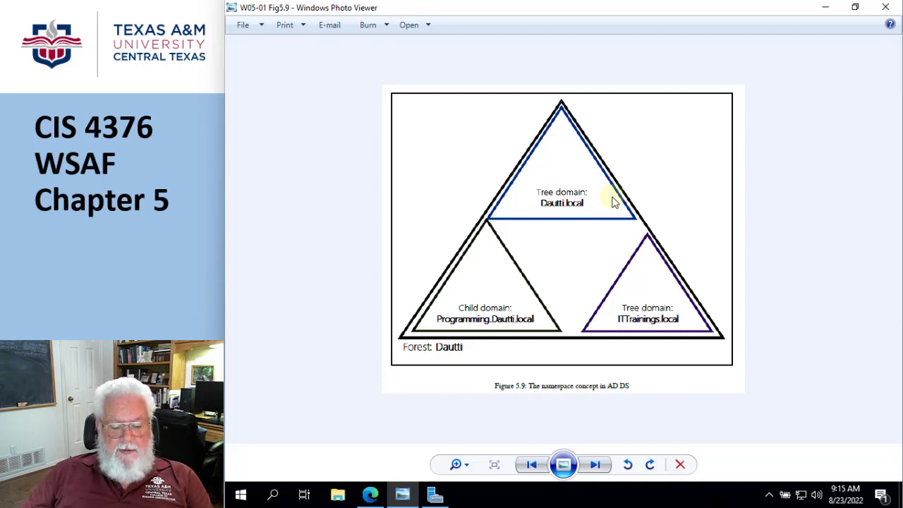
mouse_move(562, 158)
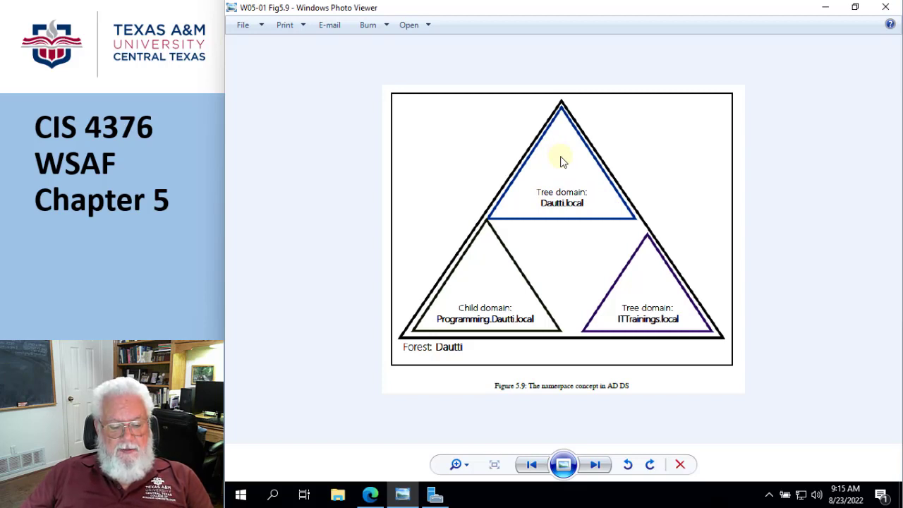
mouse_move(698, 257)
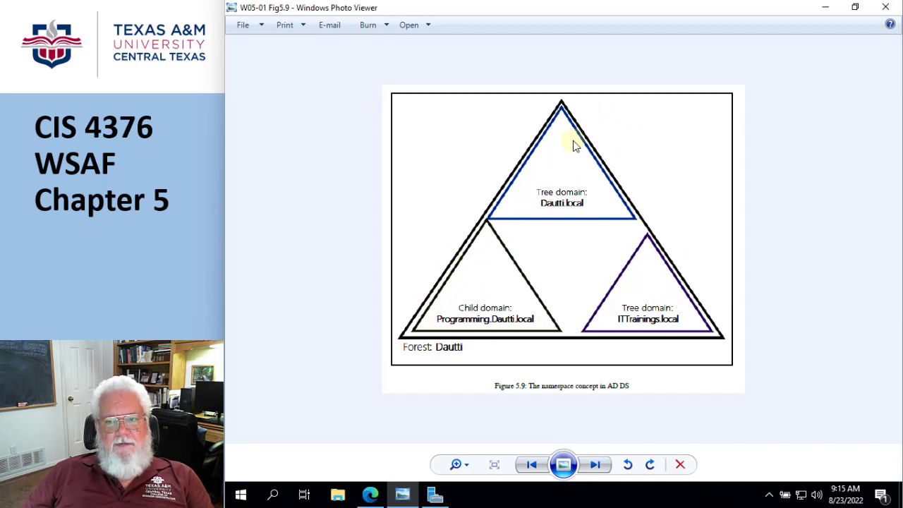
mouse_move(637, 288)
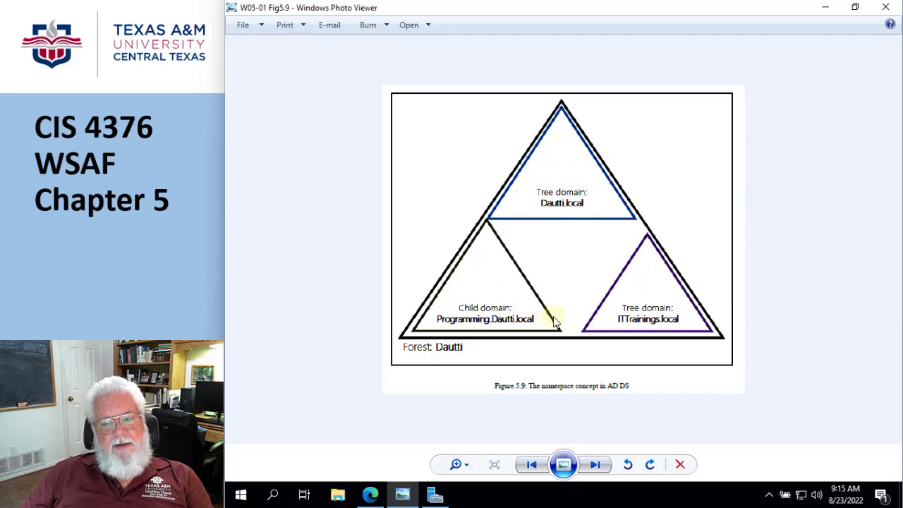
mouse_move(409, 251)
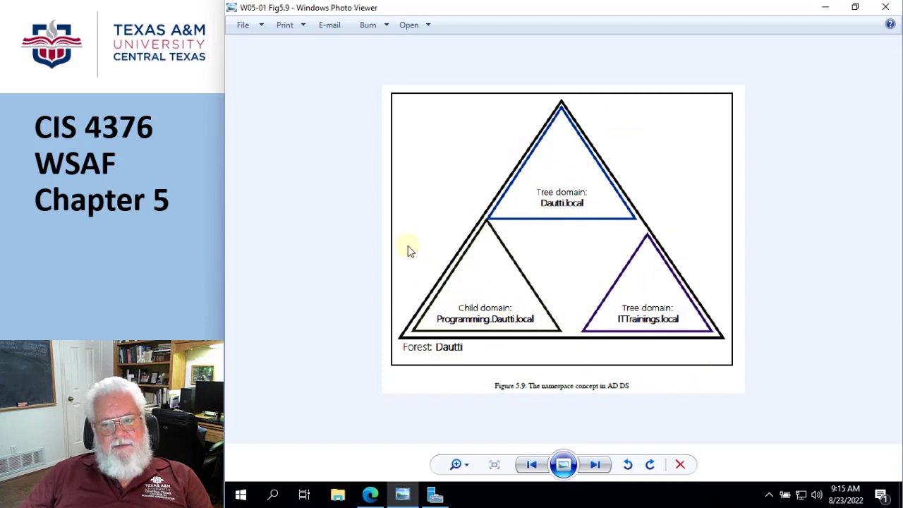
mouse_move(674, 313)
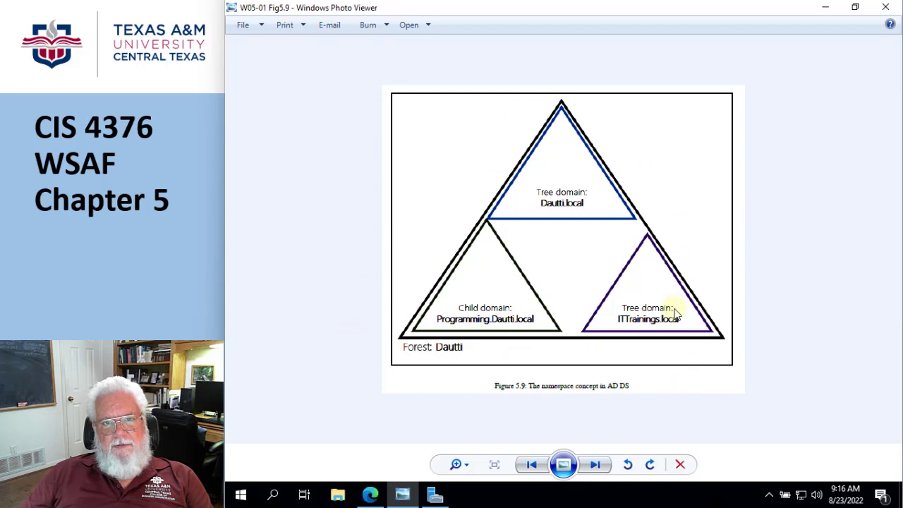
mouse_move(652, 358)
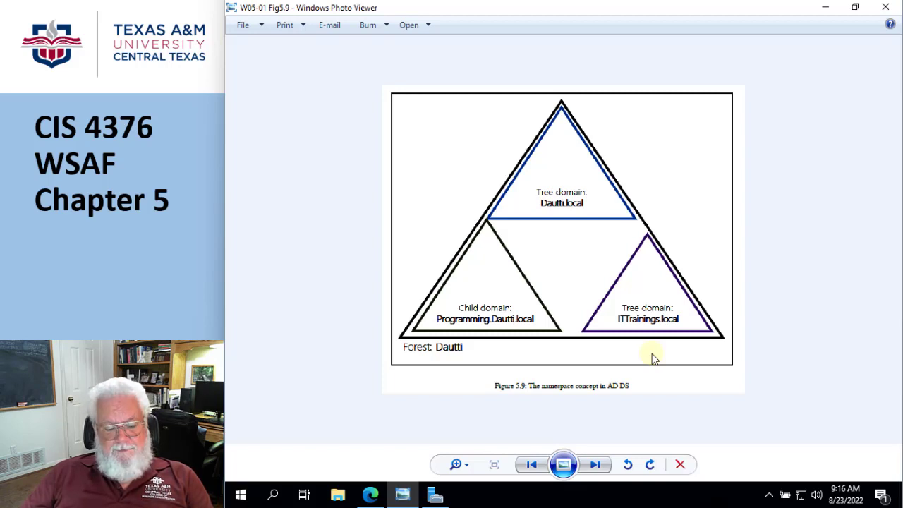
mouse_move(623, 265)
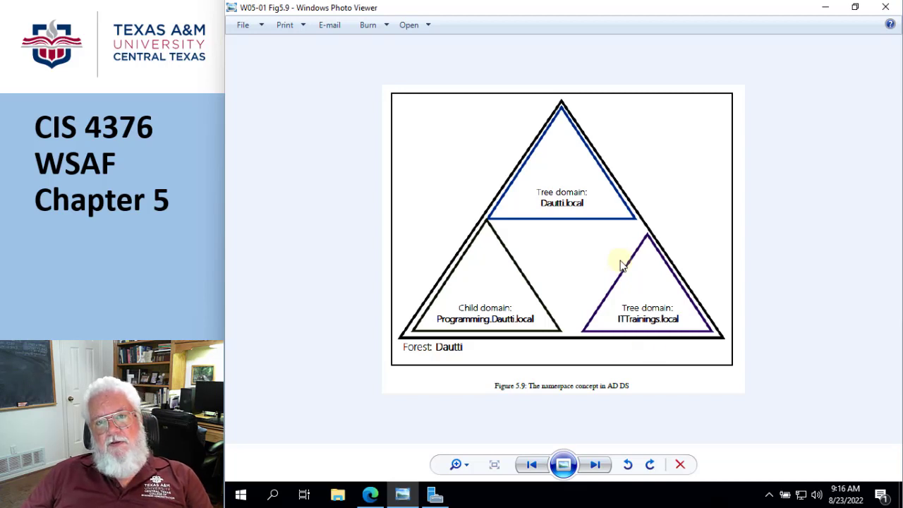
mouse_move(600, 195)
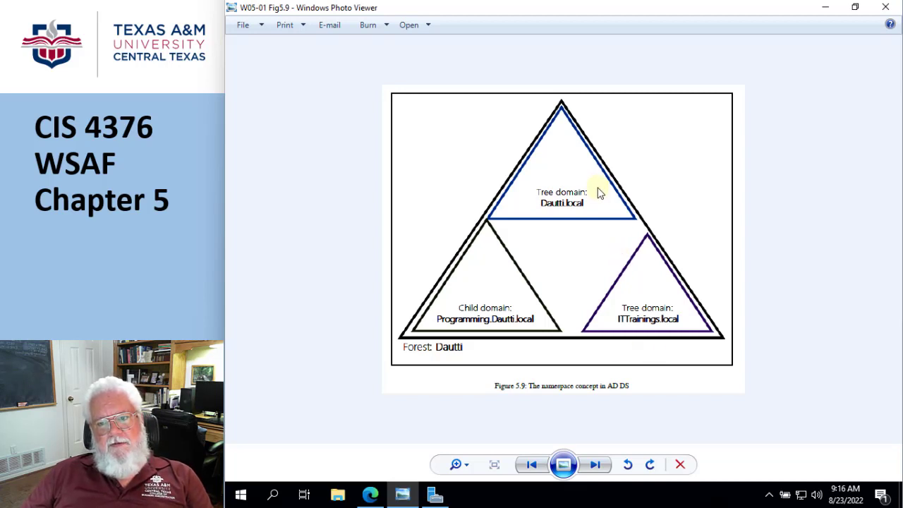
mouse_move(575, 177)
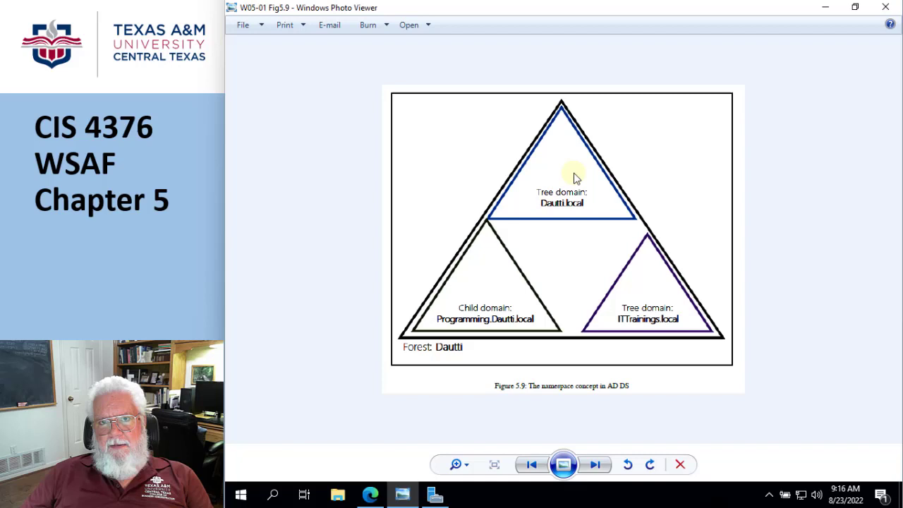
mouse_move(565, 317)
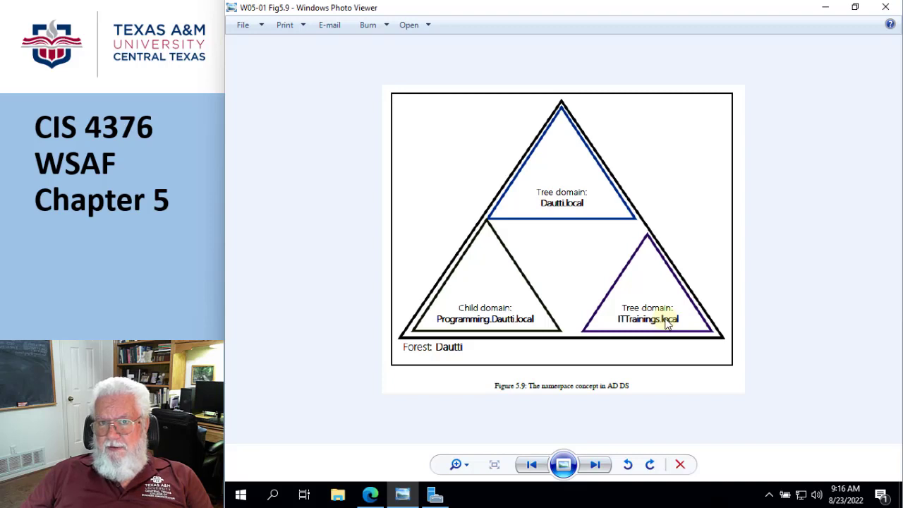
mouse_move(384, 229)
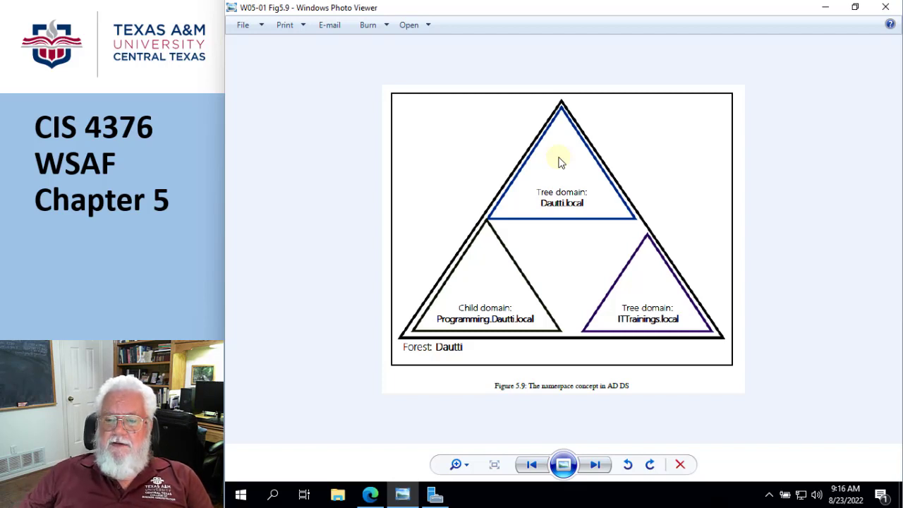
mouse_move(628, 311)
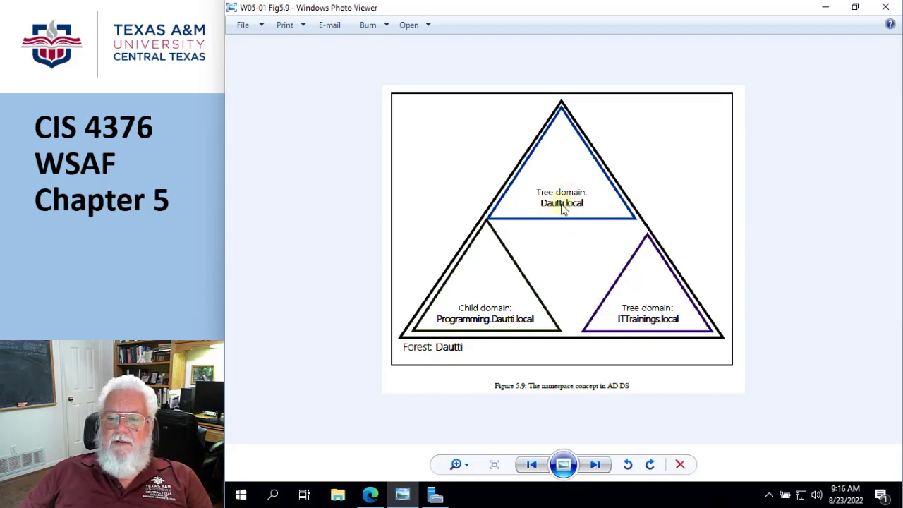
mouse_move(501, 294)
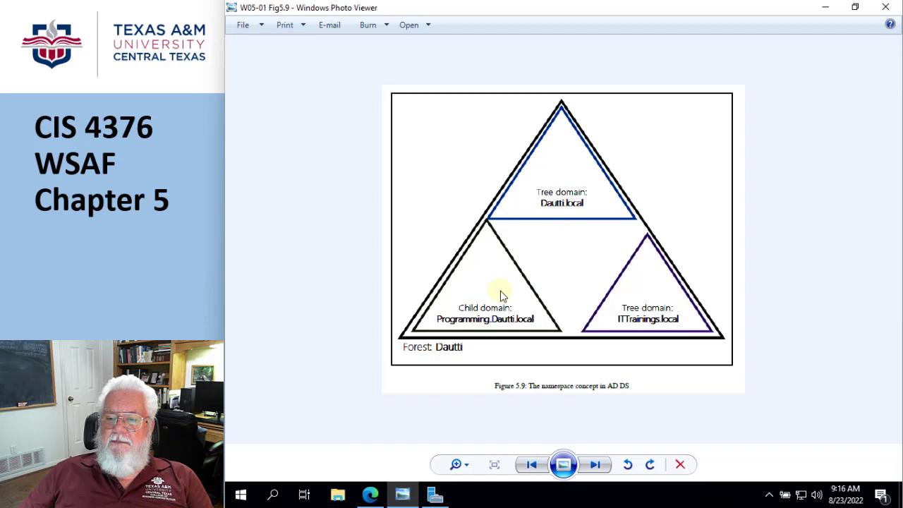
mouse_move(612, 247)
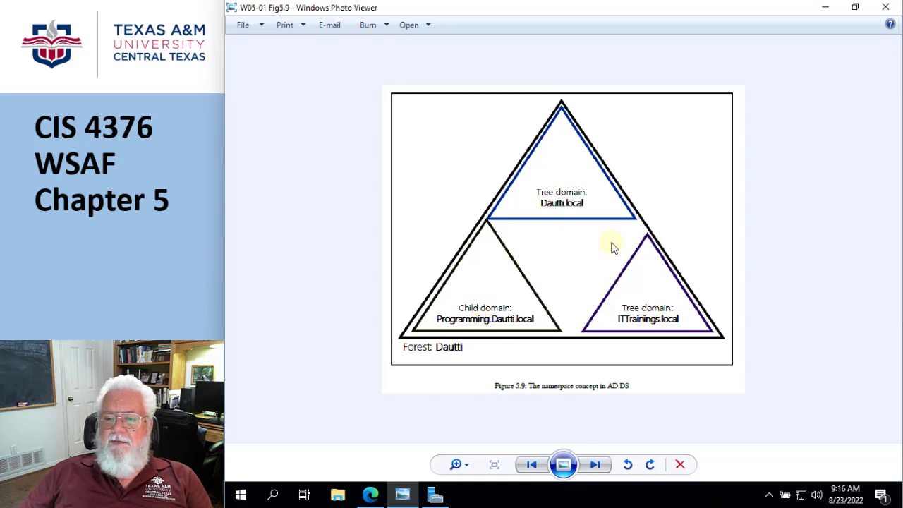
mouse_move(638, 310)
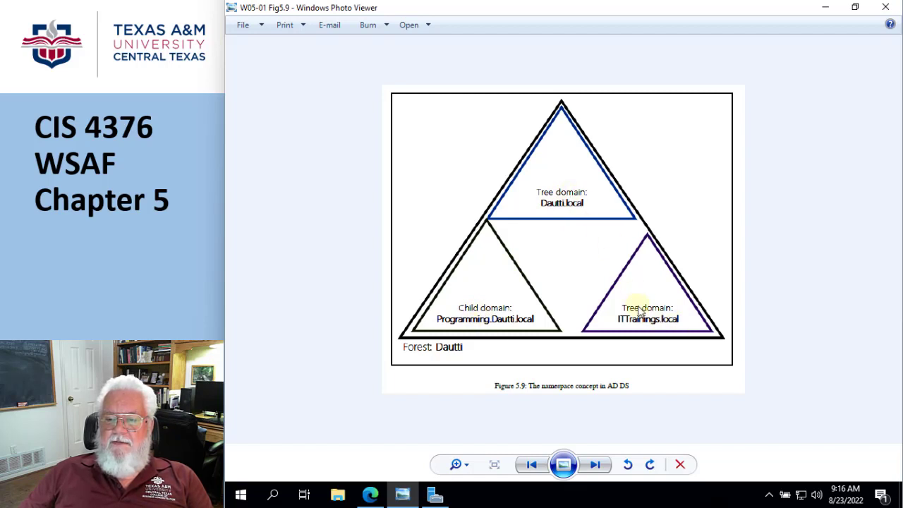
- Advance to Figure 5.7, the Dautti forest with its two tree domains
left_click(595, 464)
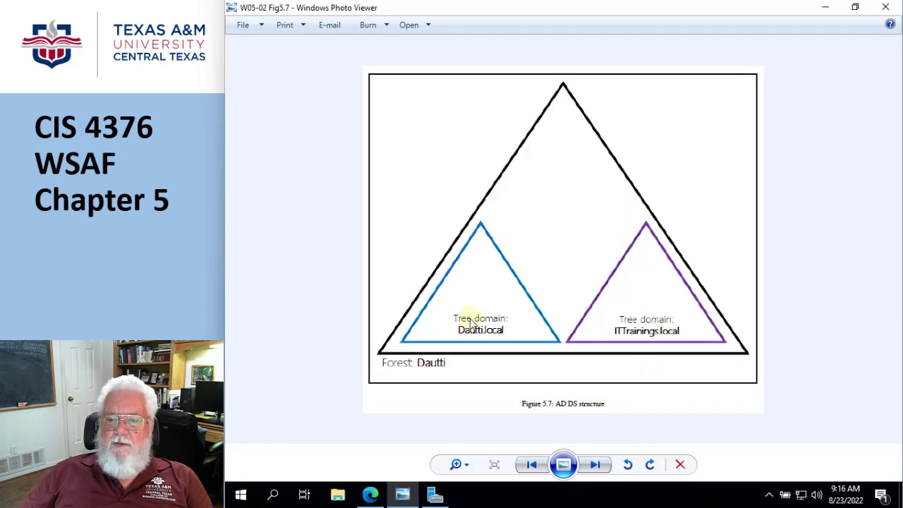
mouse_move(407, 197)
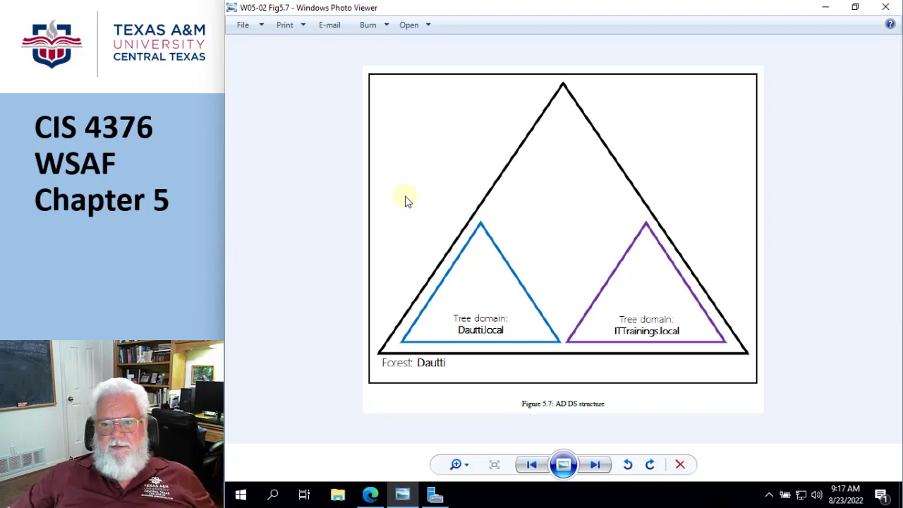
- Go back to Figure 5.9, the Dautti.local tree domain with its Programming child domain
left_click(596, 464)
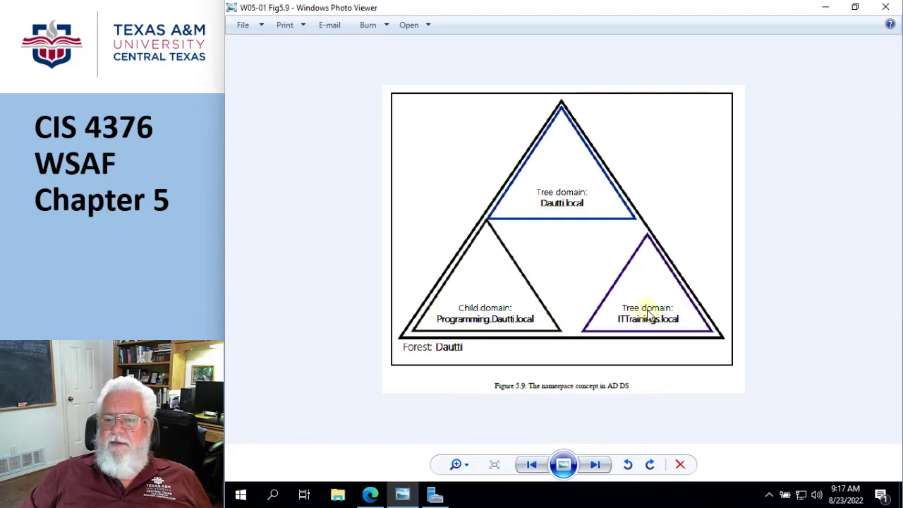